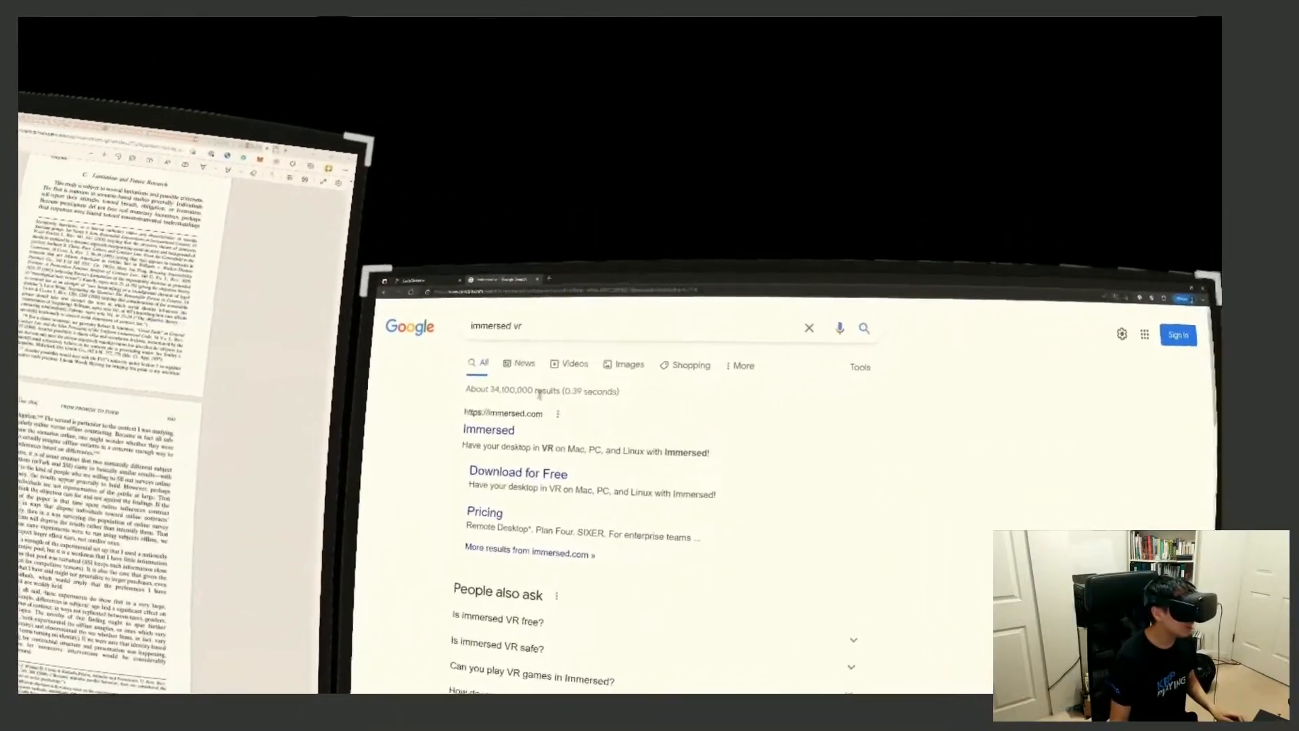
Step: Switch the 'immersed vr' Google results to News and open the story about Immersed's free pricing
{"action": "left_click", "coordinate": [523, 364]}
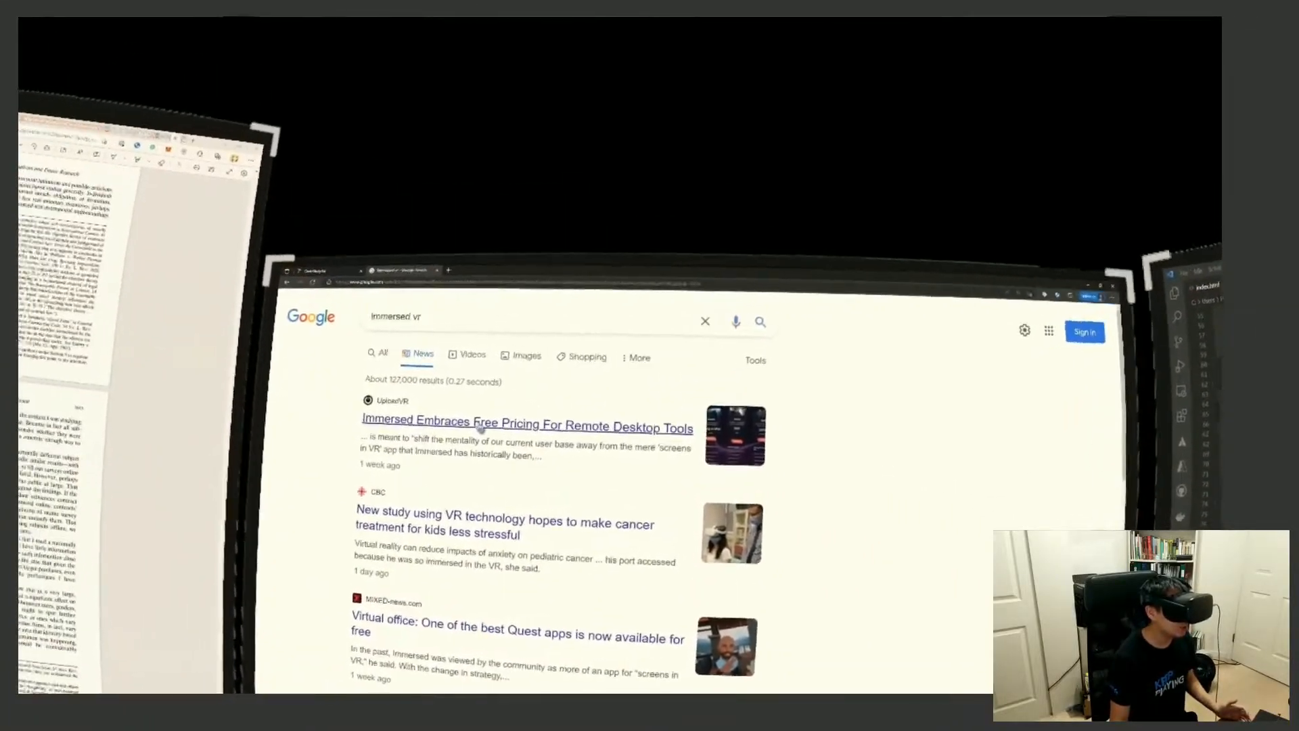
{"action": "left_click", "coordinate": [527, 427]}
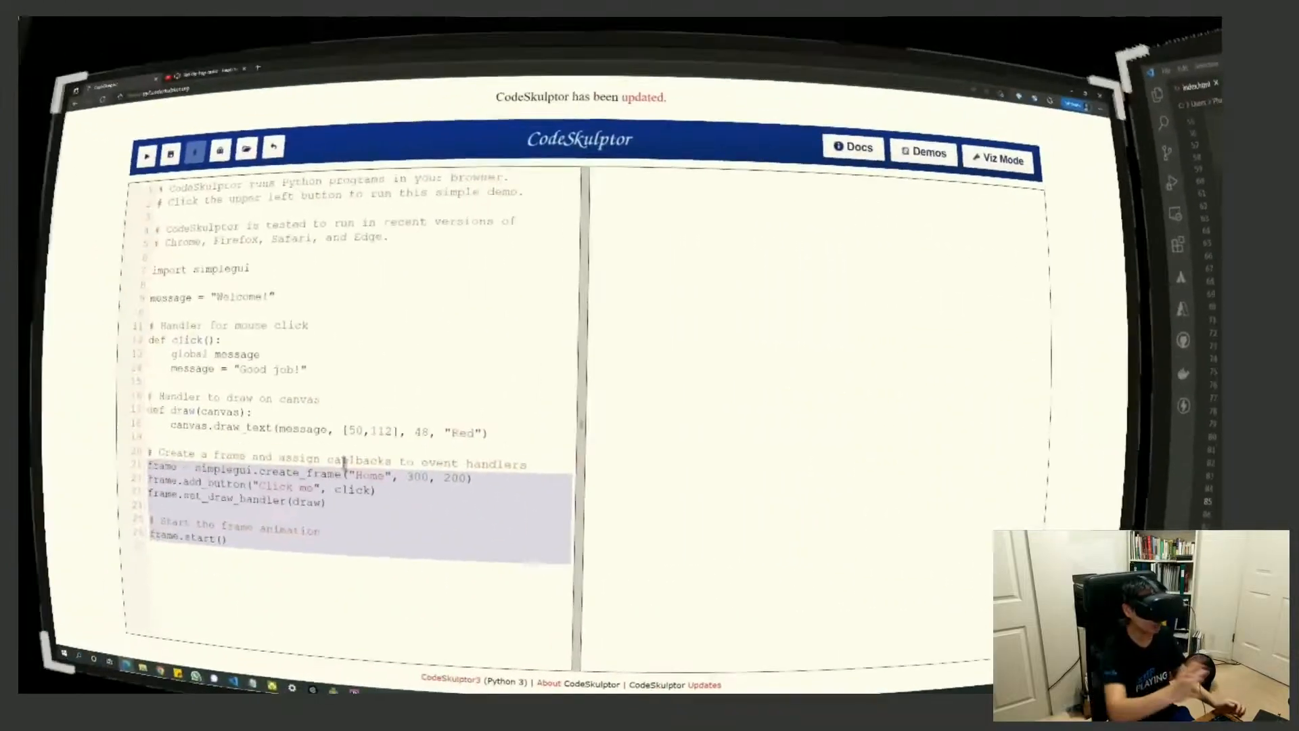
Step: Scroll down to bring the CodeSkulptor demo monitor closer and lower in view
{"action": "scroll", "scroll_direction": "down", "scroll_amount": 3}
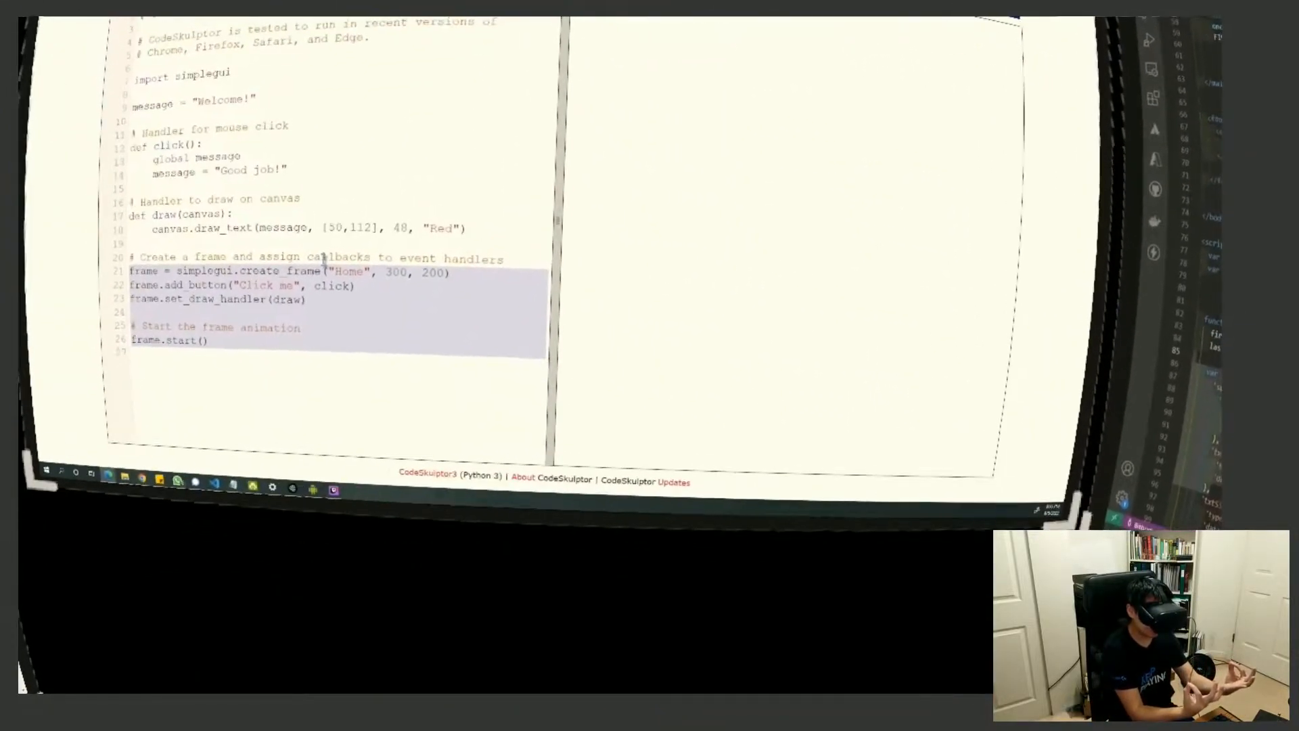